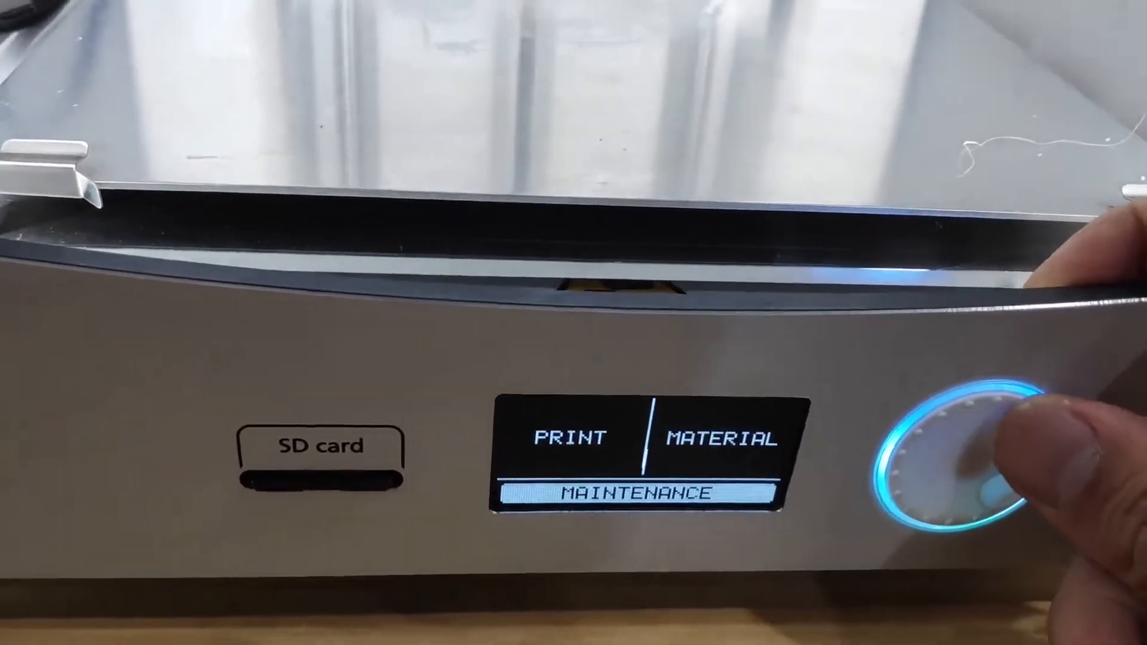
Navigate Maintenance > Advanced > Heatup nozzle to show the 22°C nozzle with a 1°C target
click(944, 446)
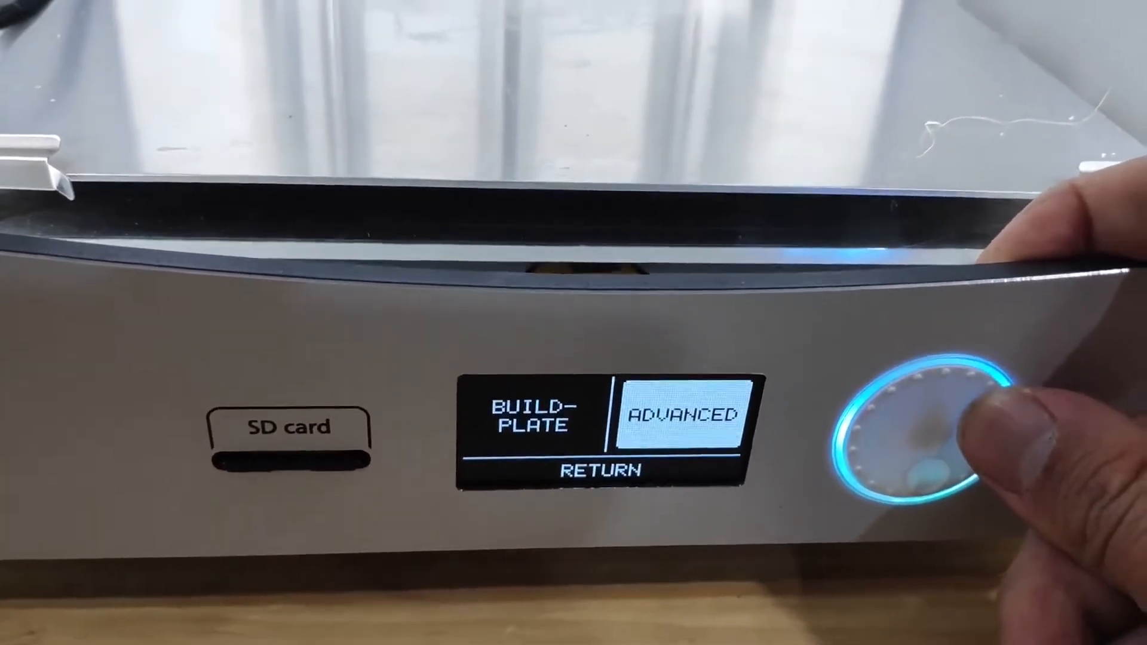
click(930, 431)
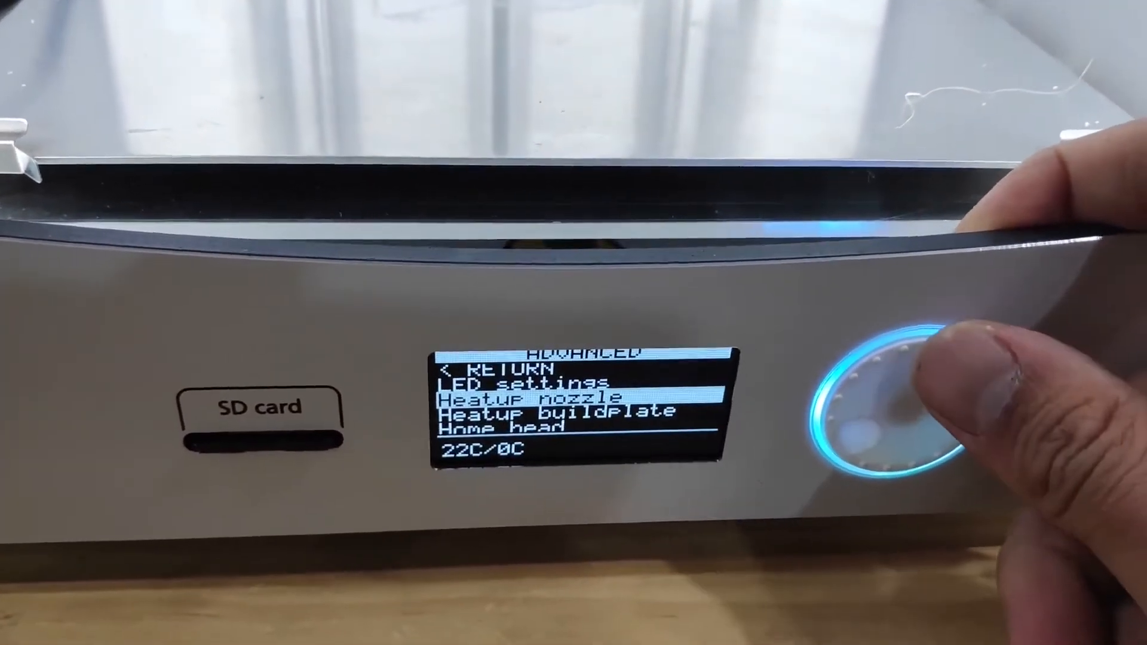
click(896, 406)
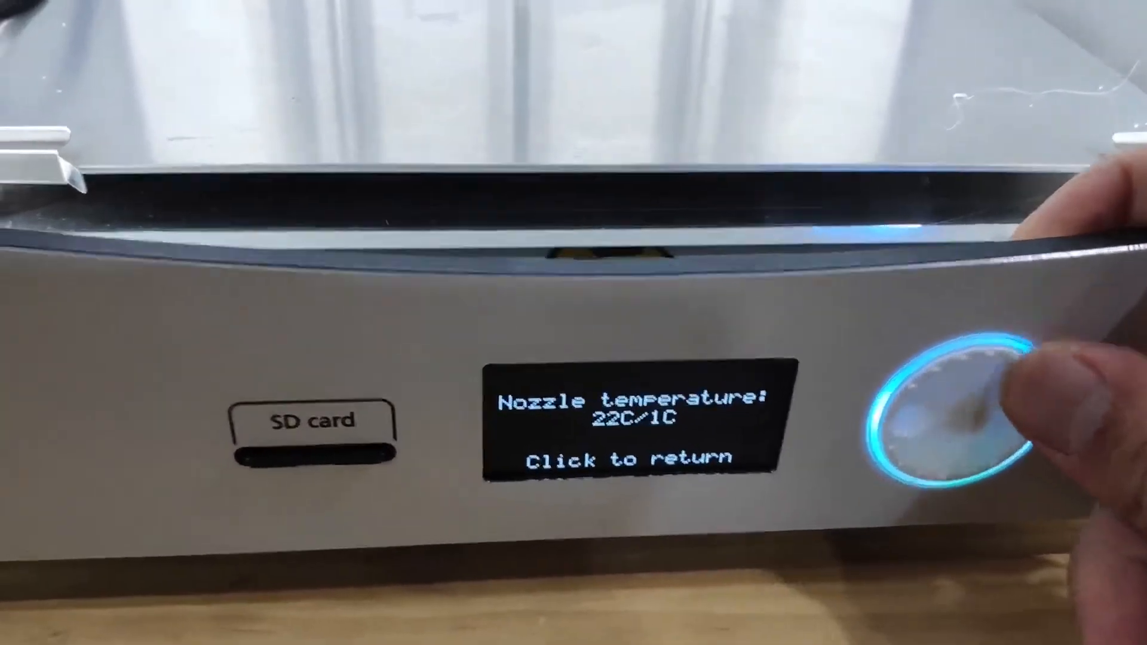